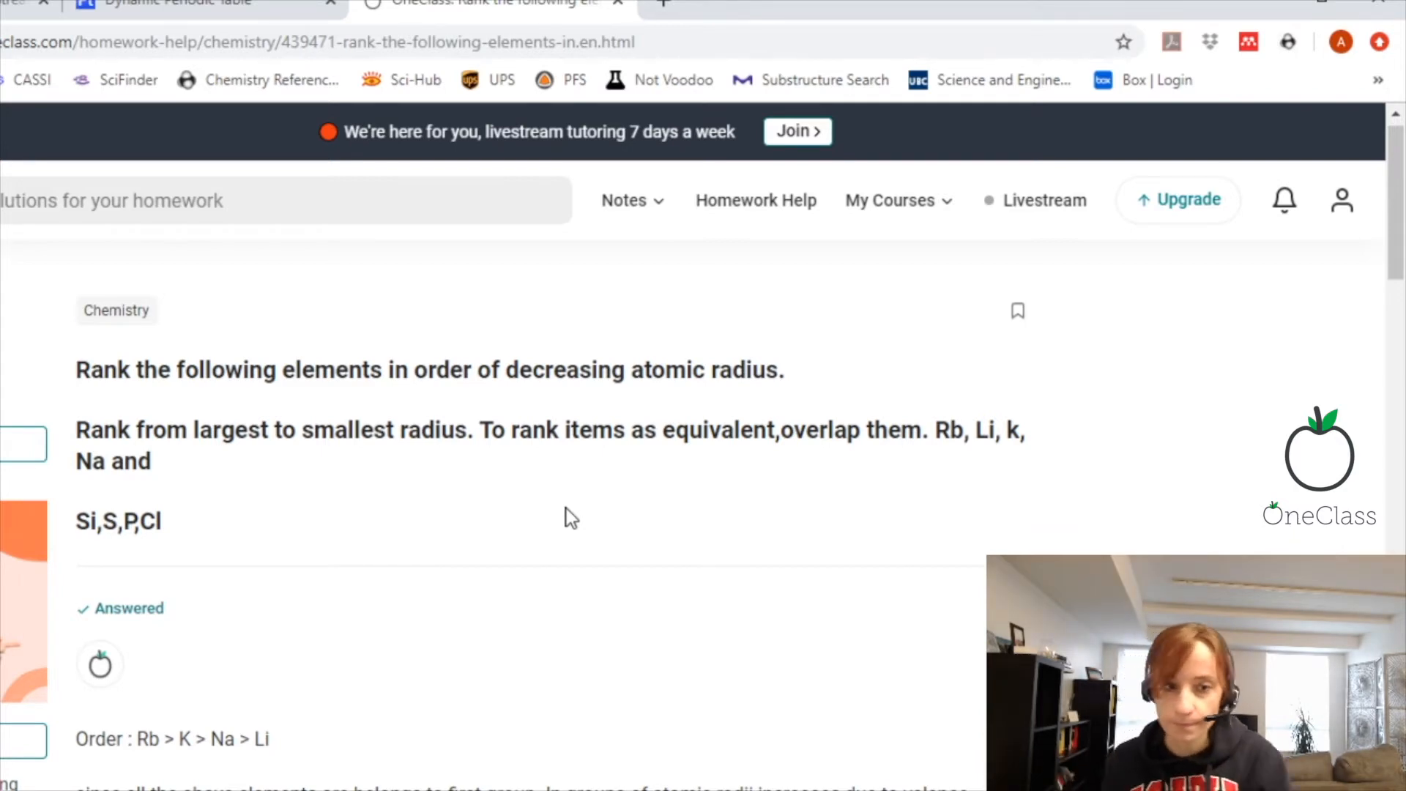
{"action": "mouse_move", "coordinate": [350, 485]}
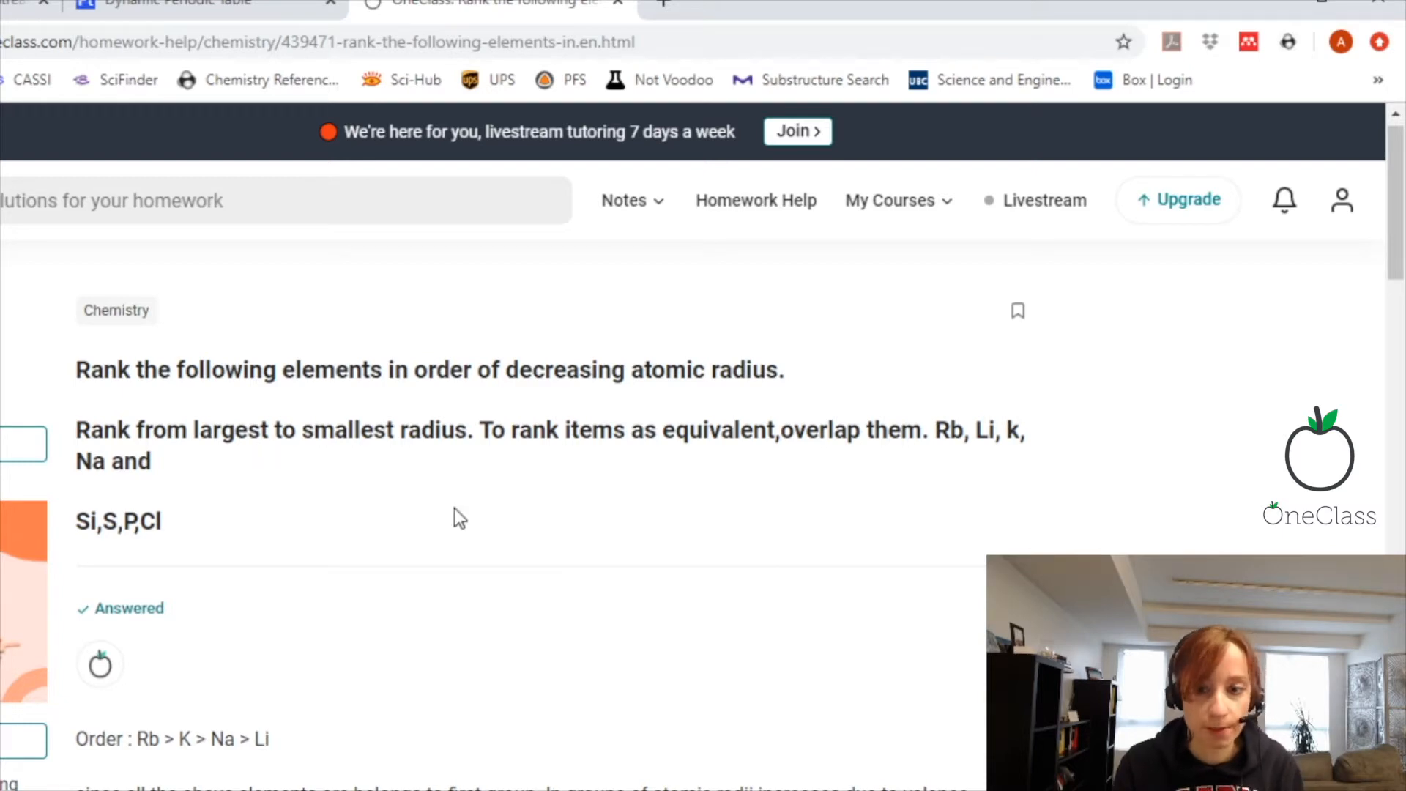
{"action": "mouse_move", "coordinate": [971, 464]}
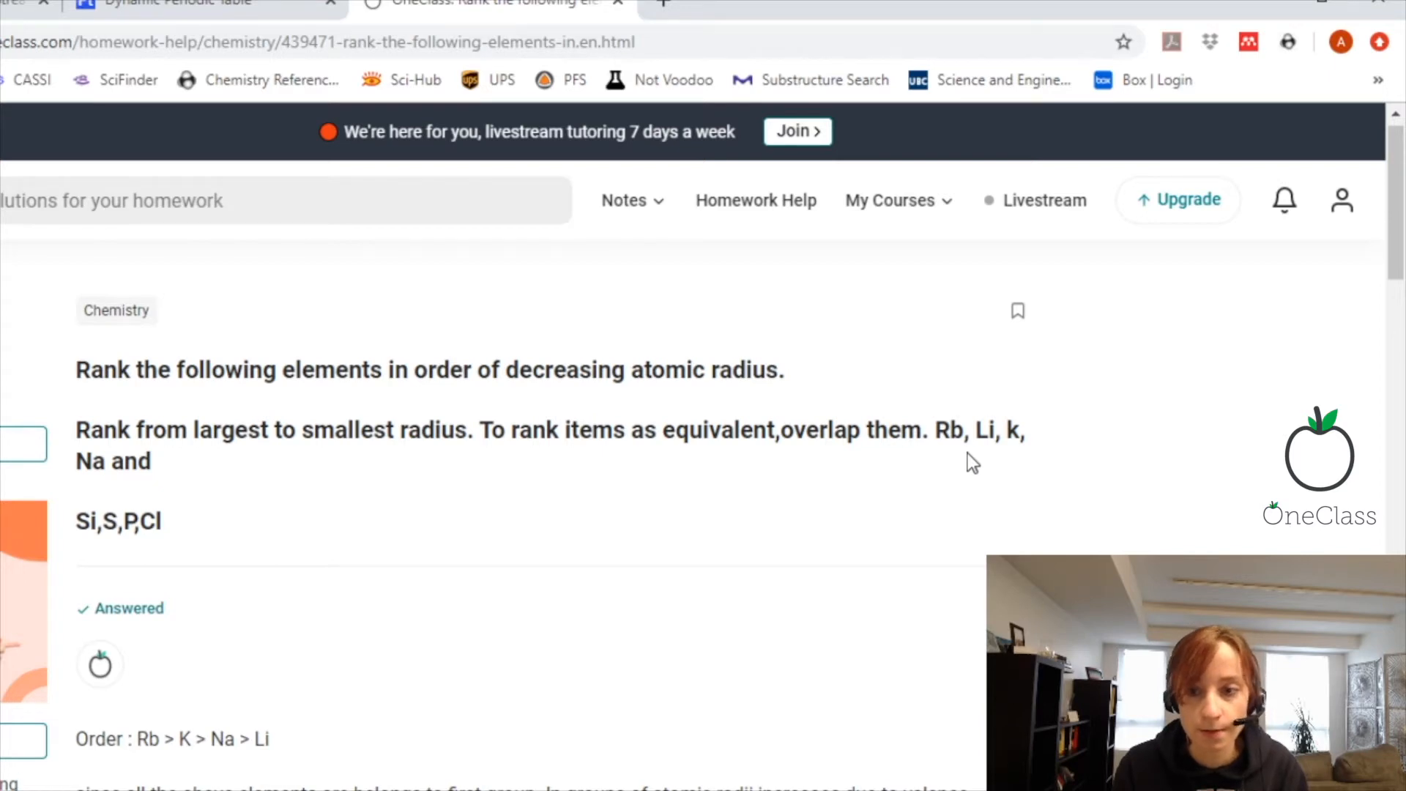
Consult the ptable periodic table, then return to the atomic radii homework question
{"action": "scroll", "scroll_direction": "down", "scroll_amount": 3}
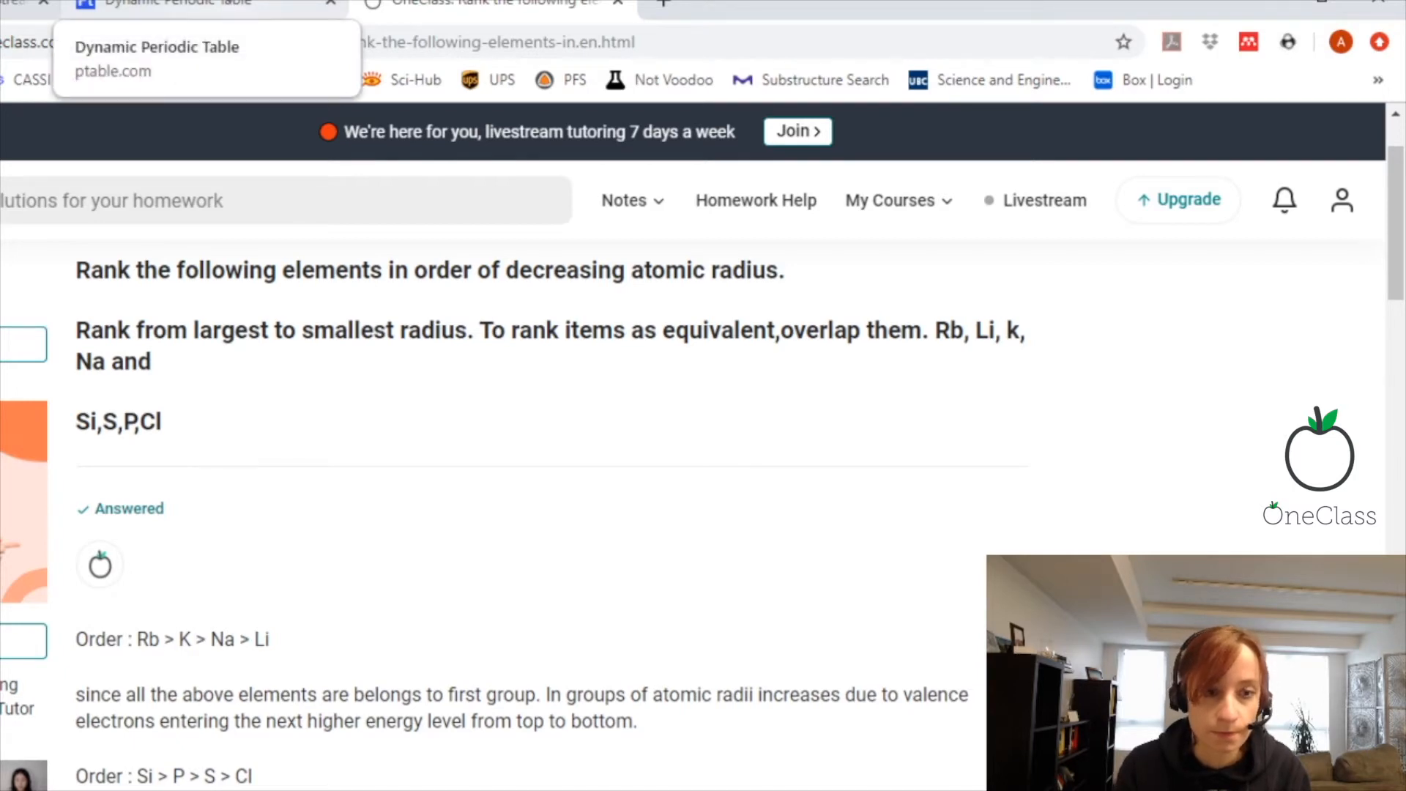
{"action": "left_click", "coordinate": [180, 7]}
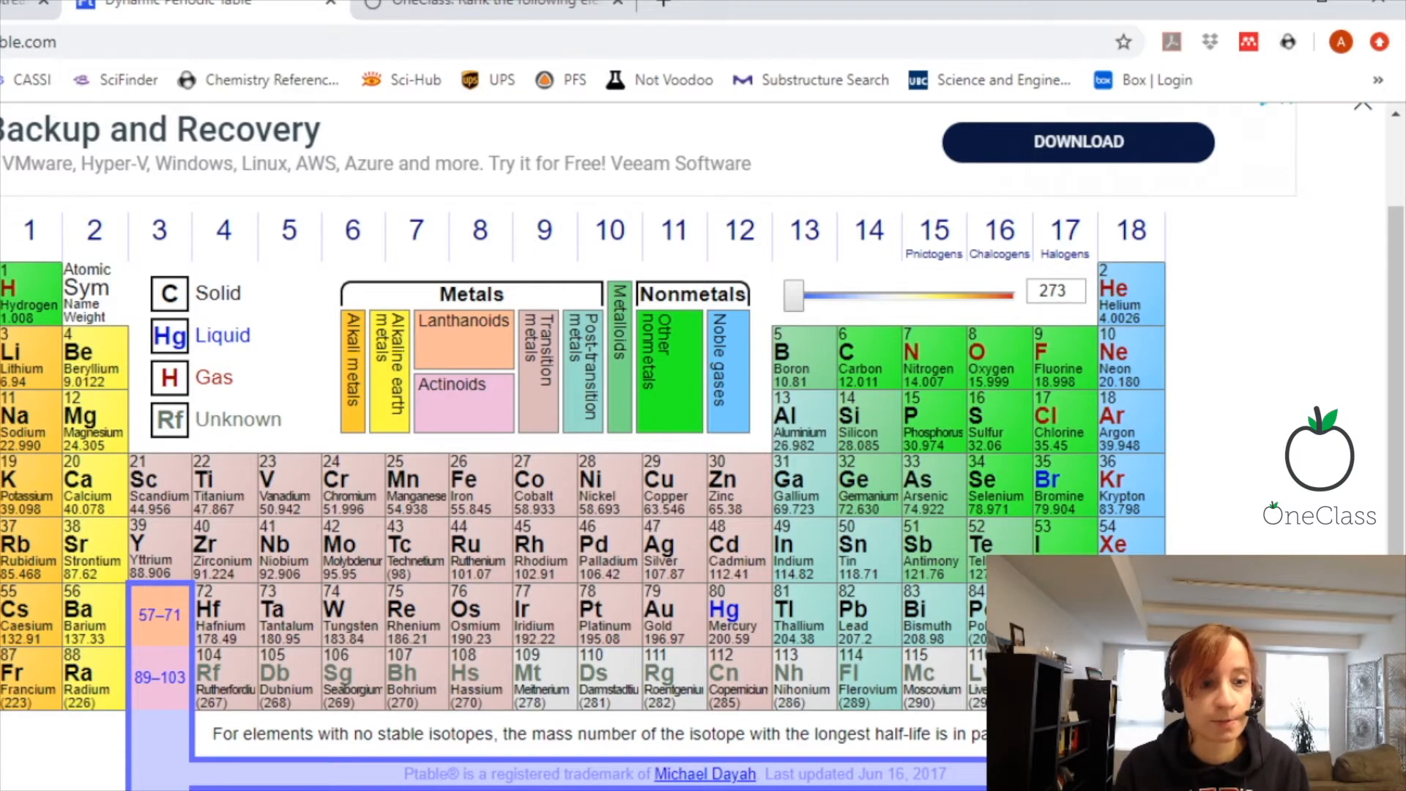
{"action": "mouse_move", "coordinate": [1250, 451]}
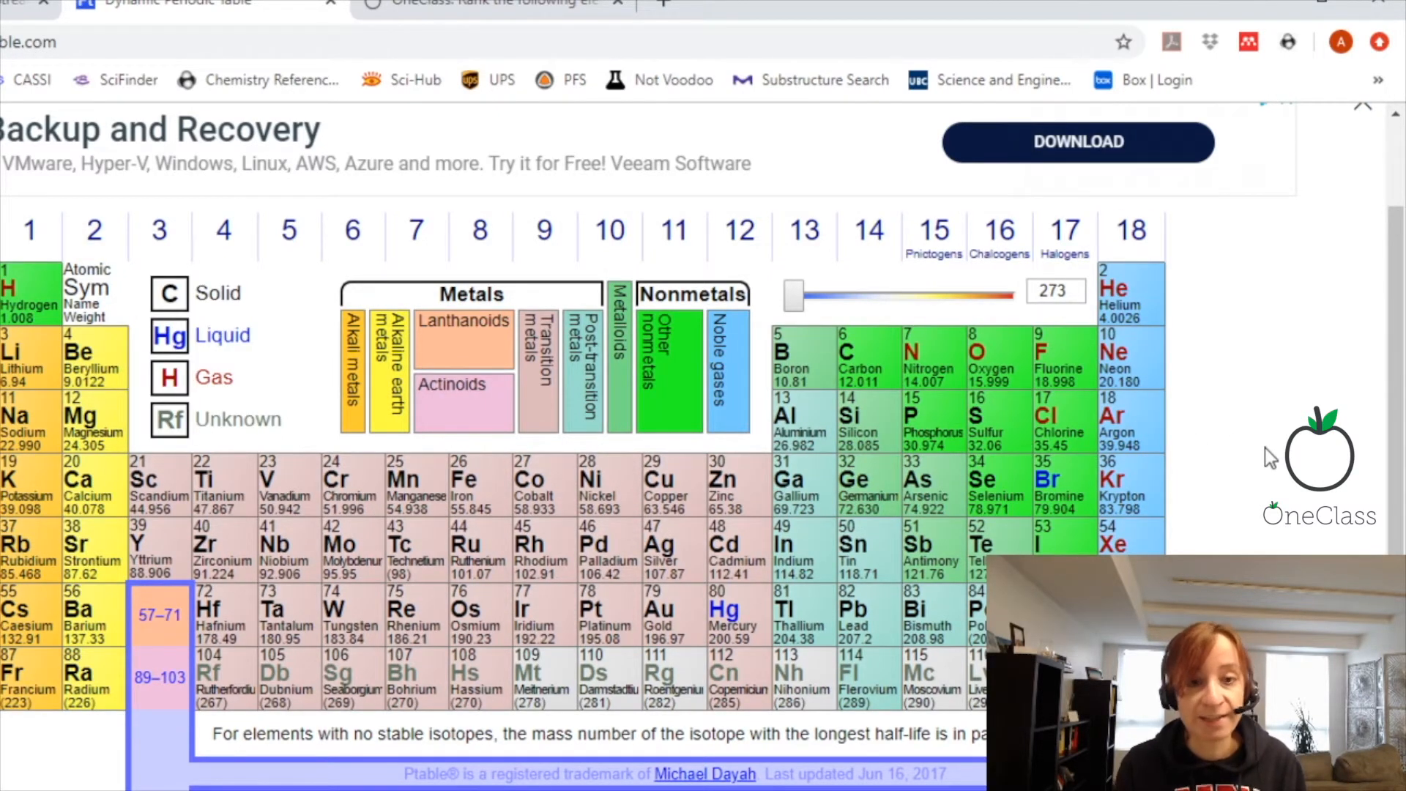
{"action": "left_click", "coordinate": [674, 231]}
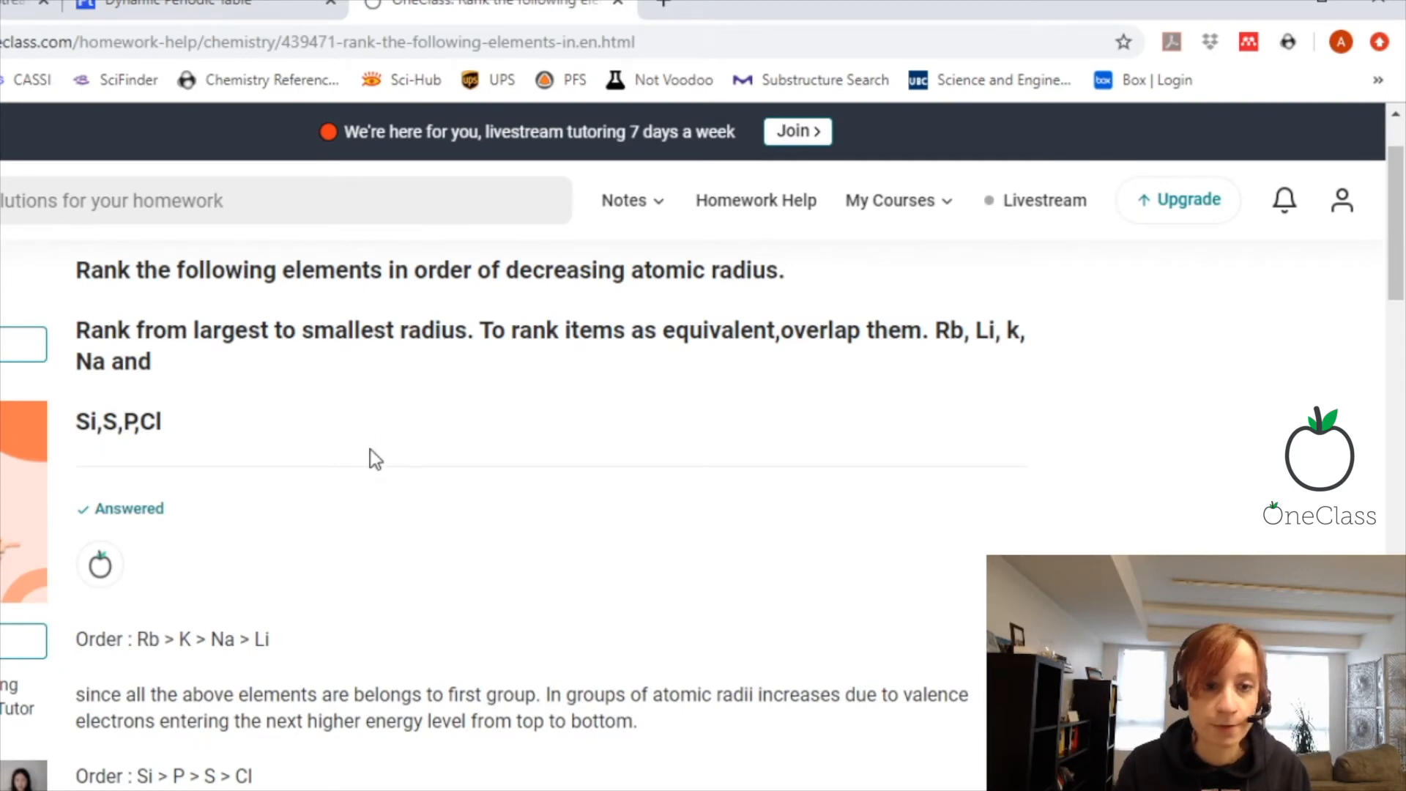
{"action": "mouse_move", "coordinate": [116, 143]}
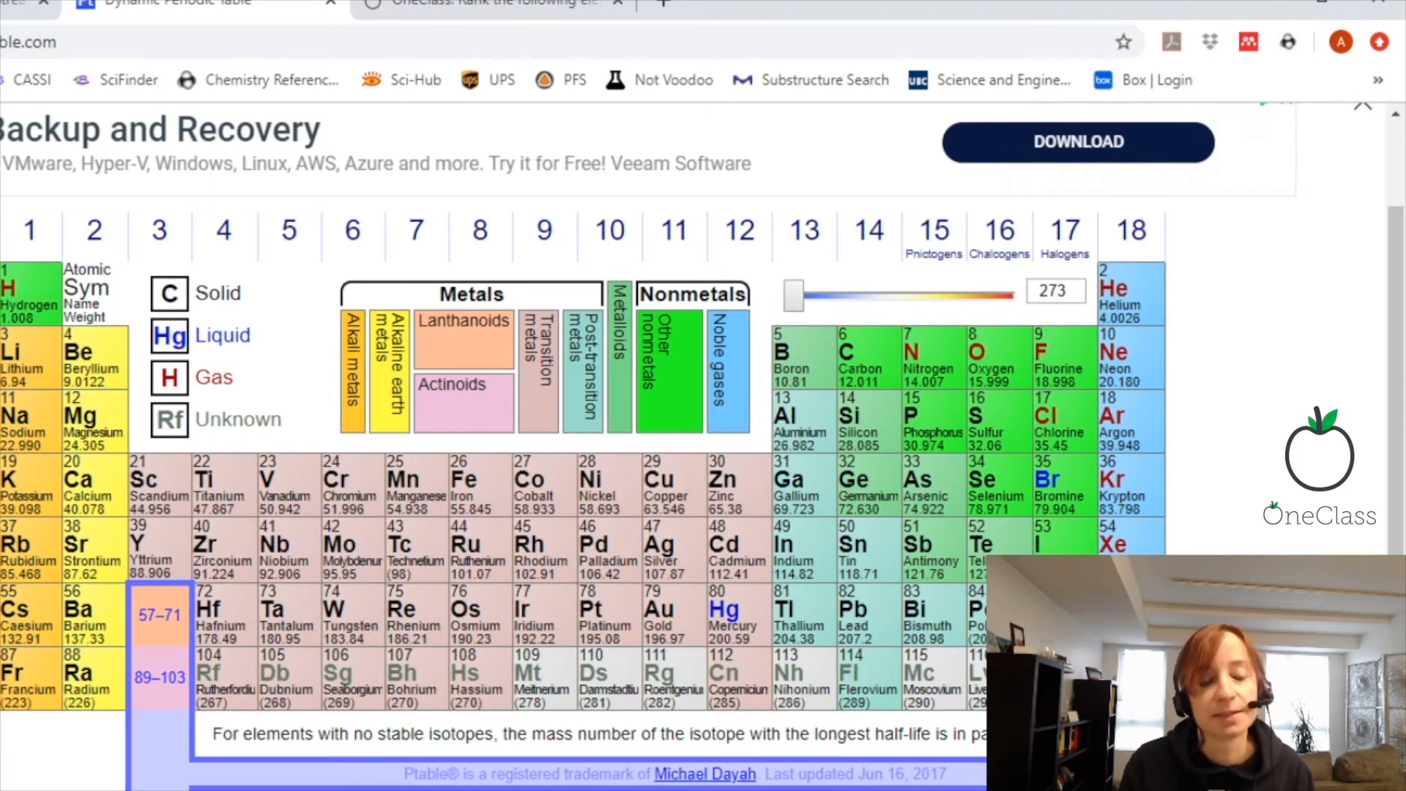
Check silicon and barium on Ptable, scroll the answer, and reach the homework links spreadsheet
{"action": "left_click", "coordinate": [484, 4]}
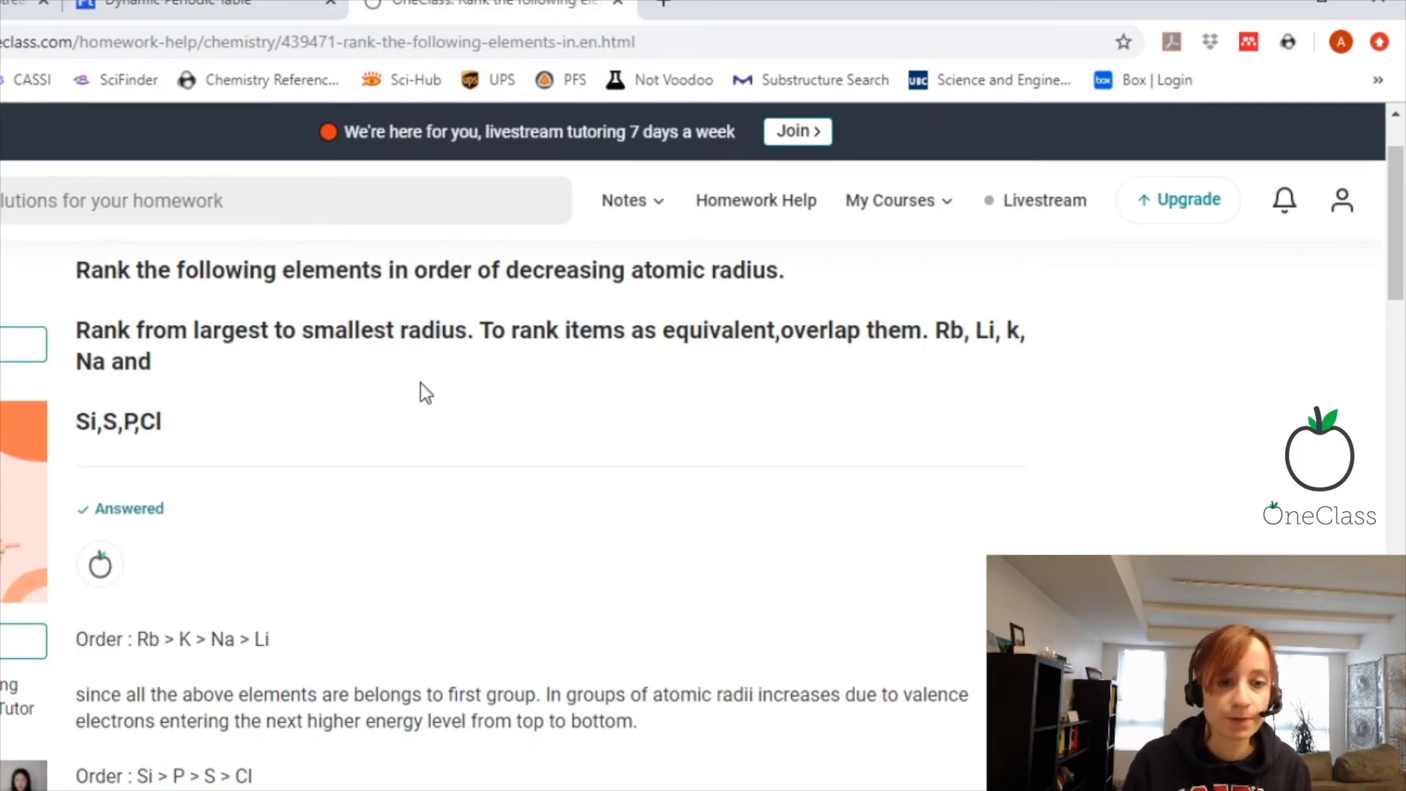
{"action": "mouse_move", "coordinate": [192, 400]}
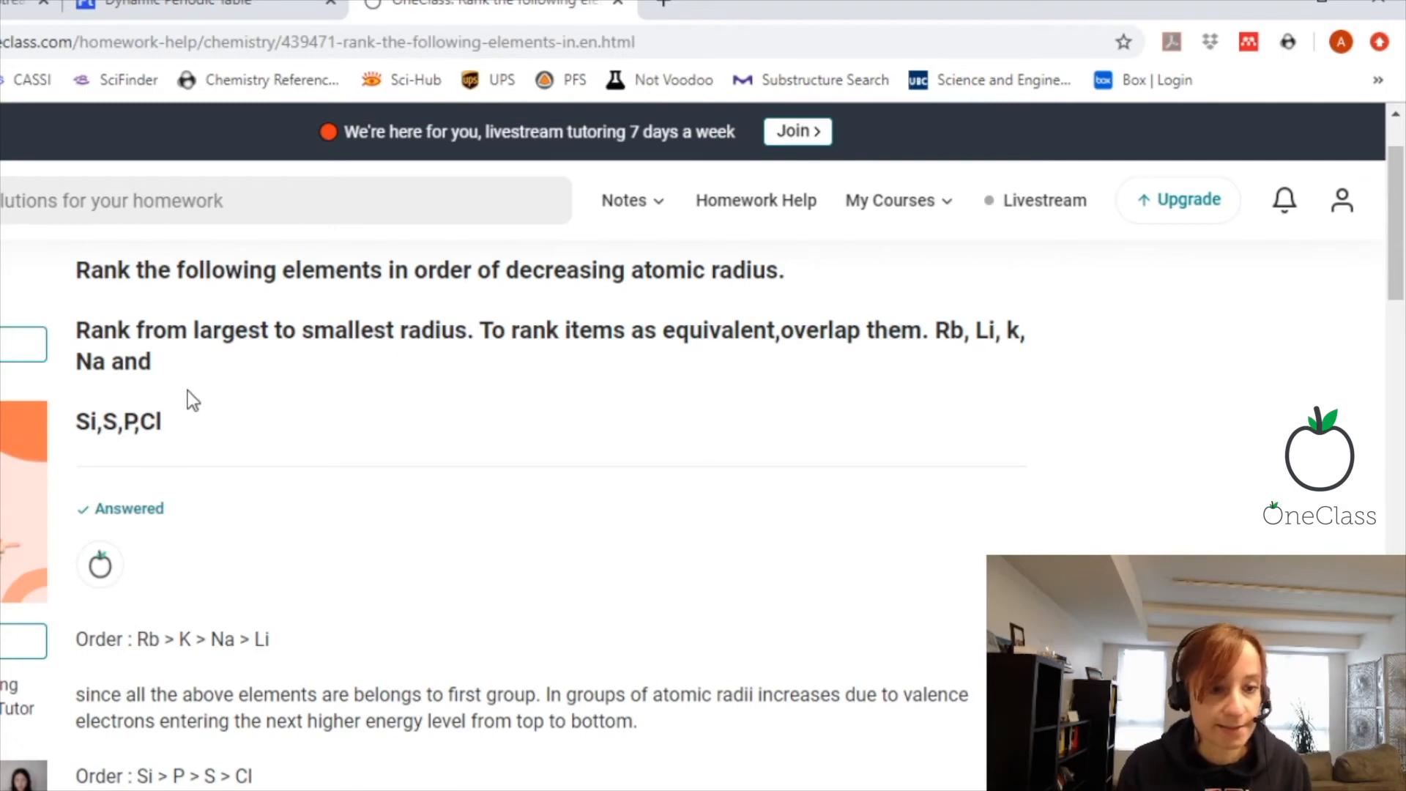
{"action": "left_click", "coordinate": [180, 5]}
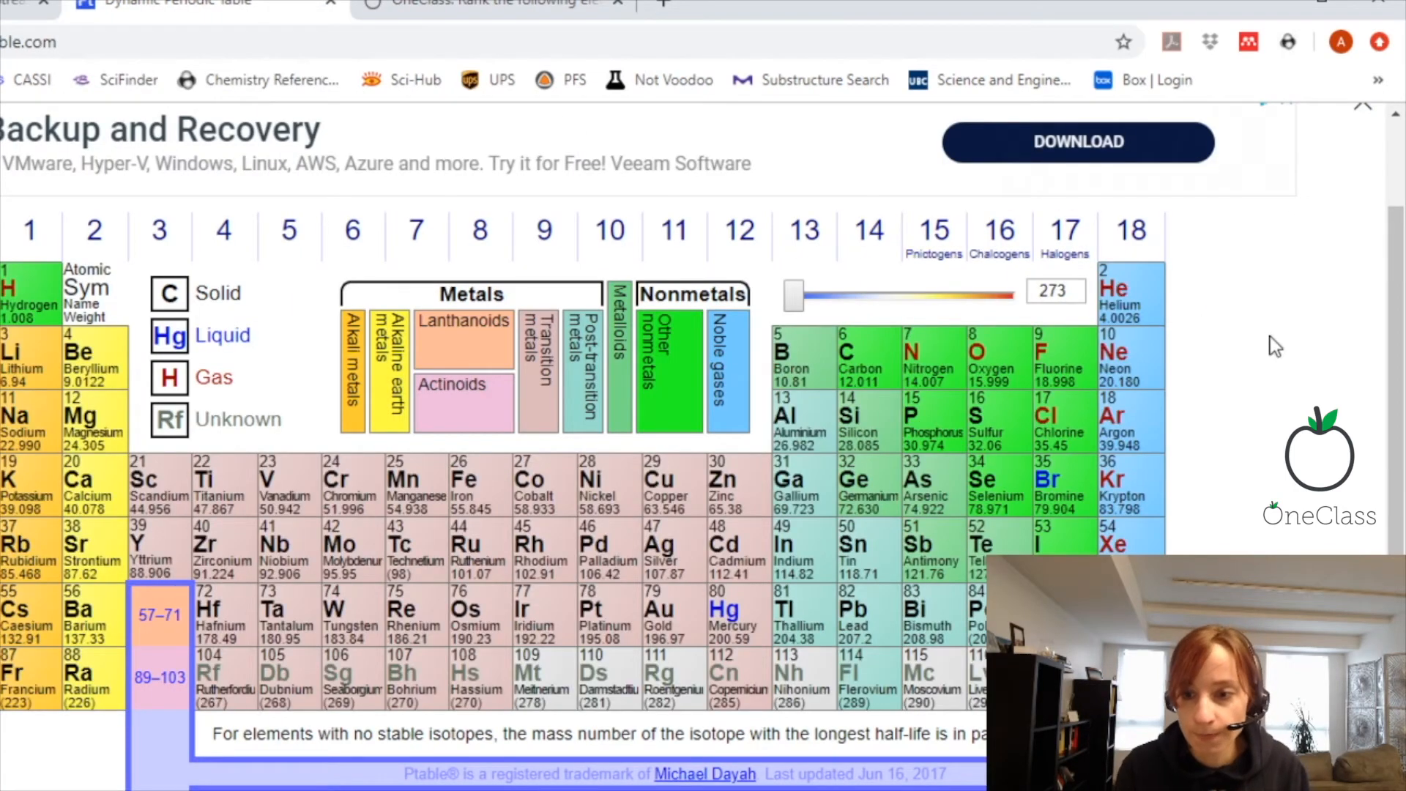
{"action": "mouse_move", "coordinate": [852, 422]}
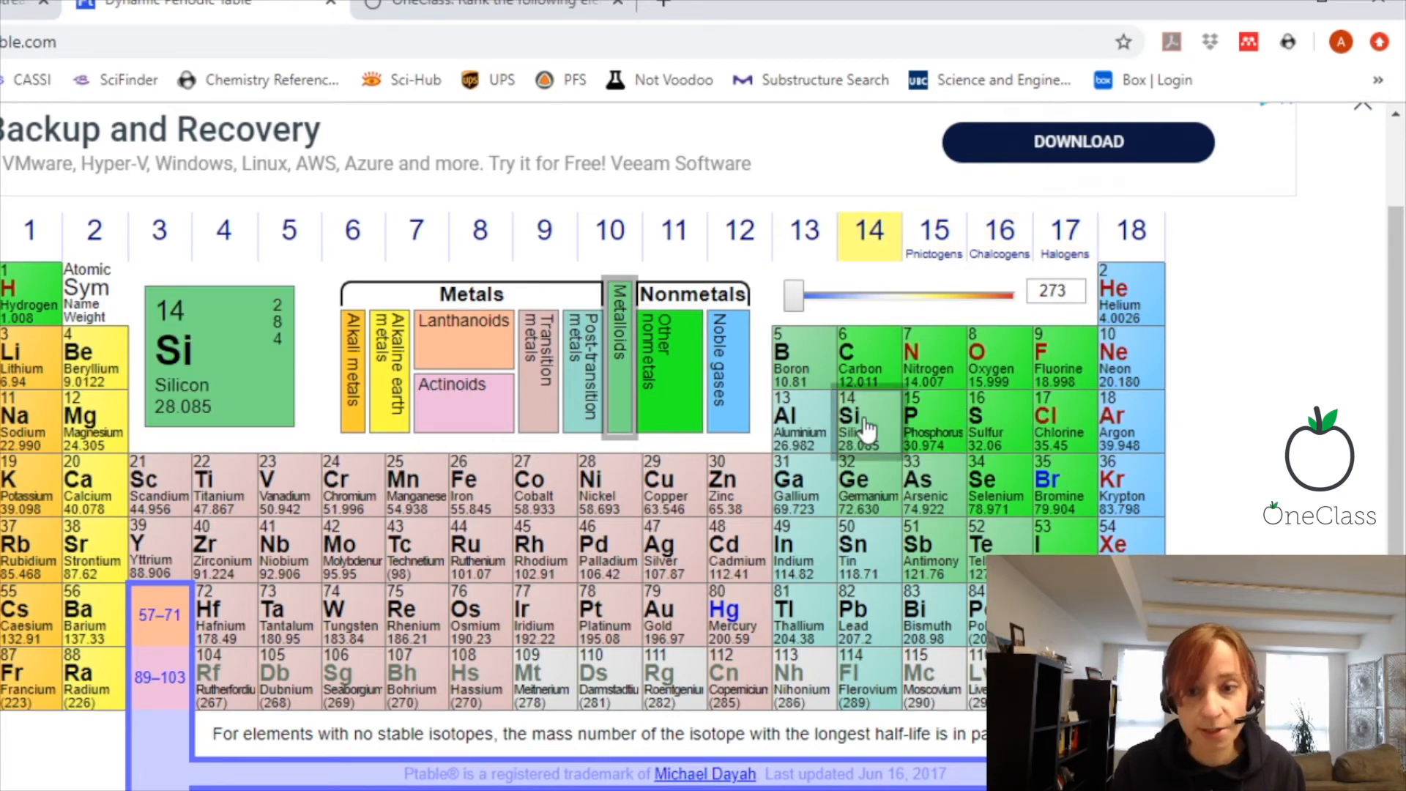
{"action": "mouse_move", "coordinate": [877, 429]}
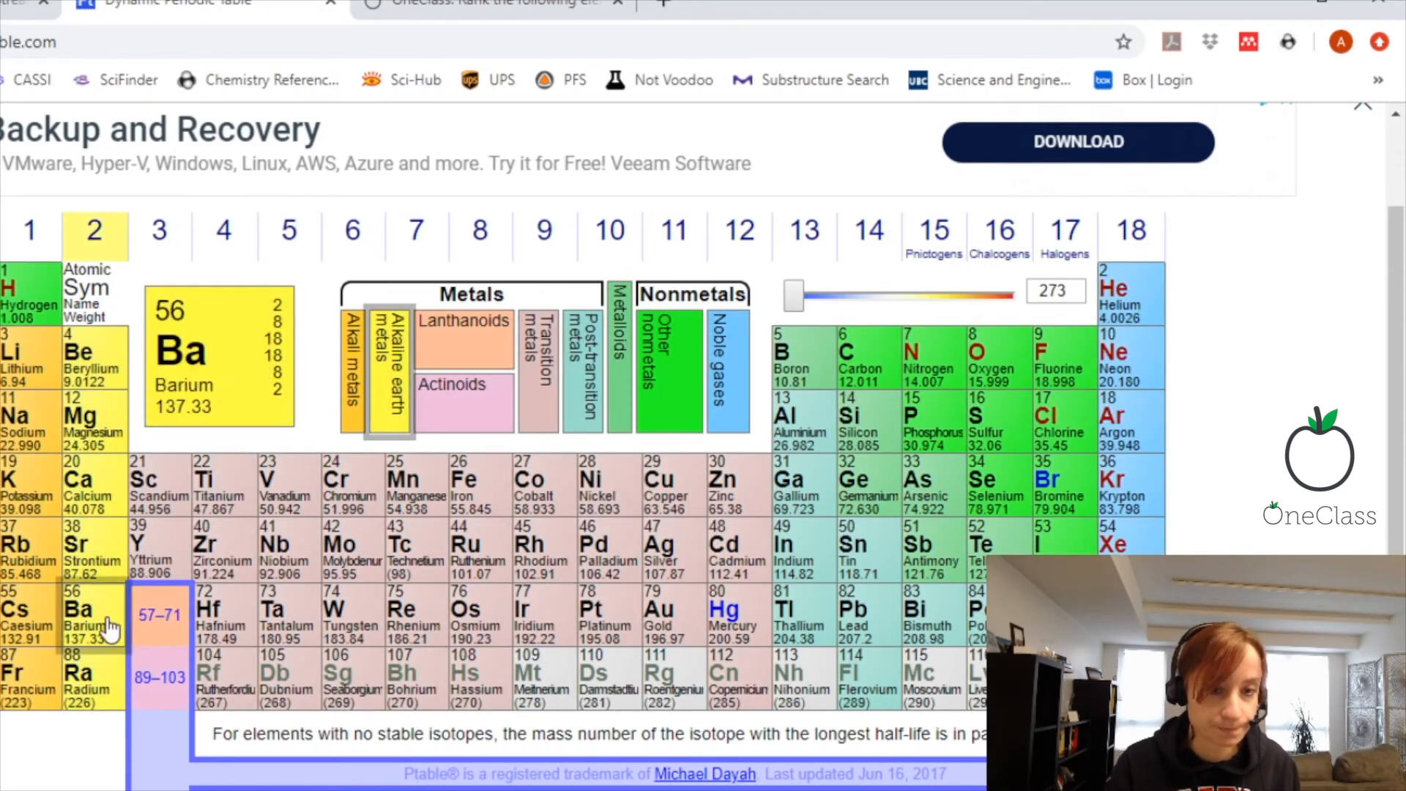
{"action": "left_click", "coordinate": [484, 5]}
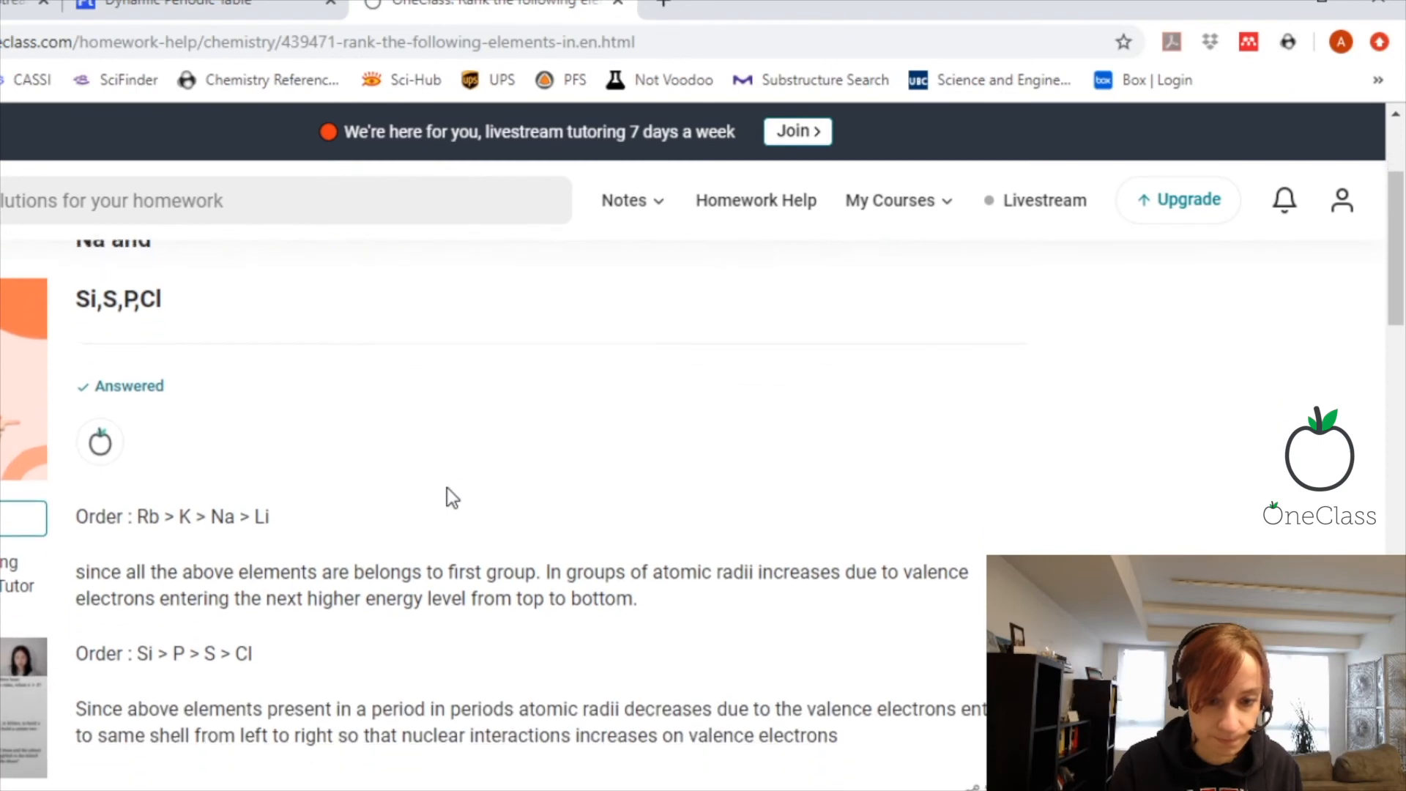
{"action": "scroll", "scroll_direction": "down", "scroll_amount": 3}
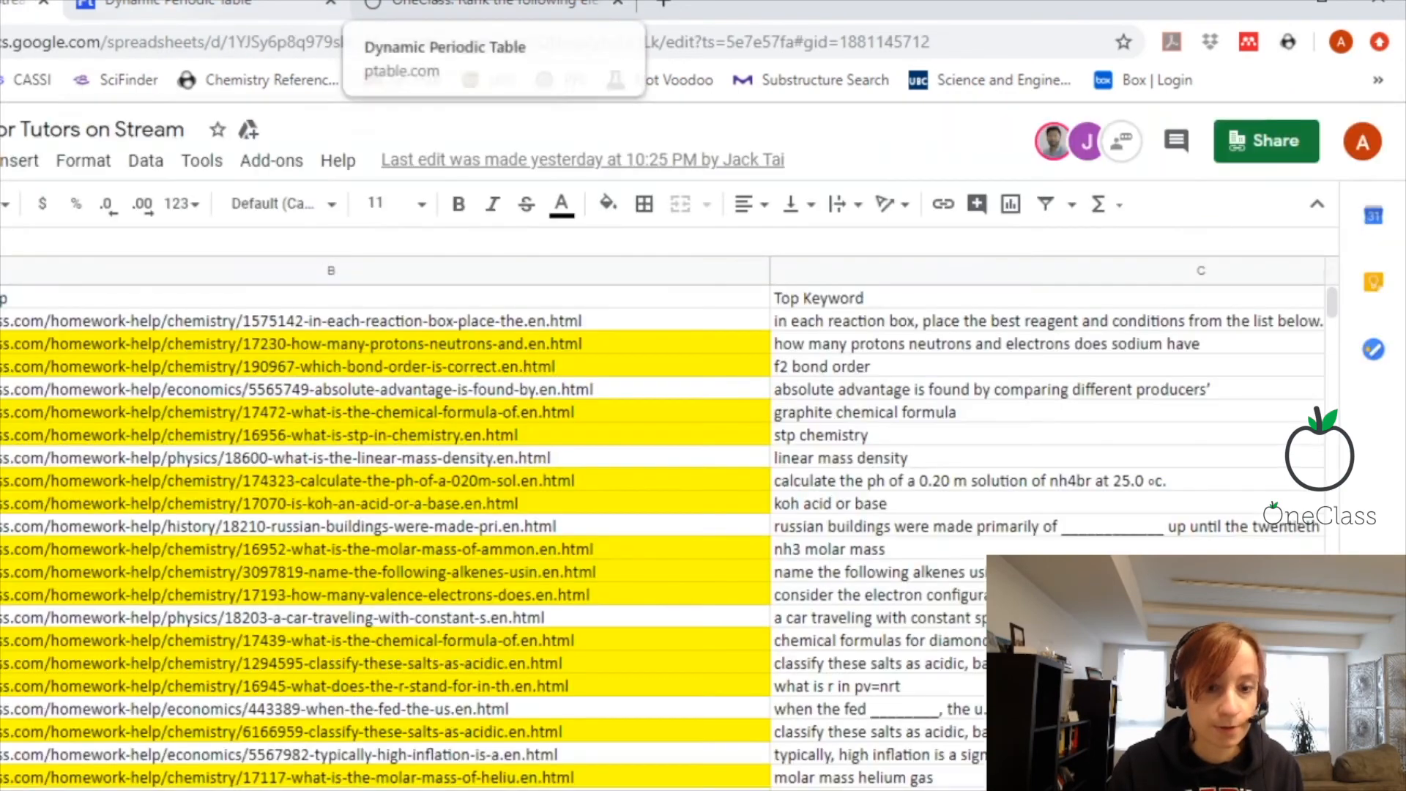
{"action": "left_click", "coordinate": [484, 5]}
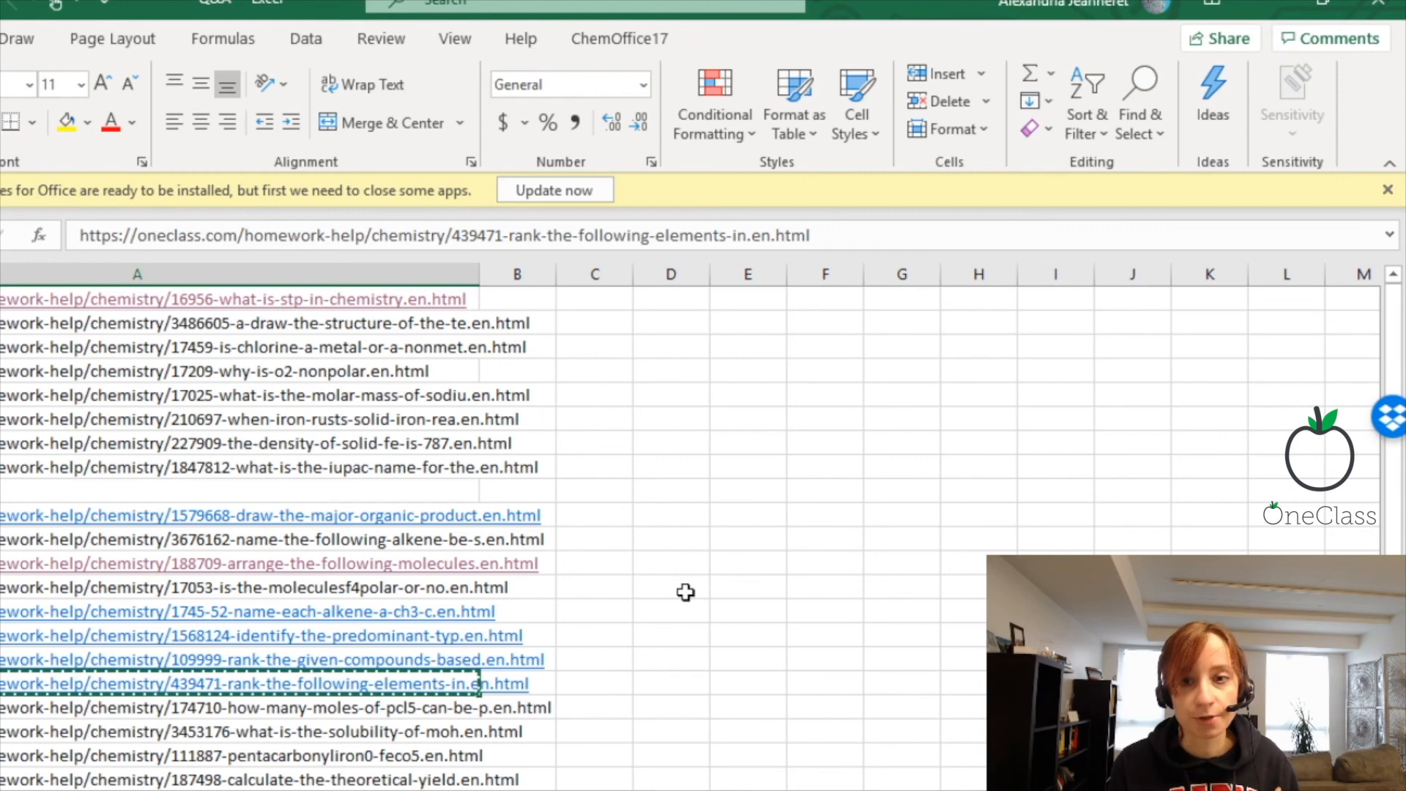
Select the next homework link cell, about moles of PCl5, below the atomic radius link
{"action": "left_click", "coordinate": [268, 706]}
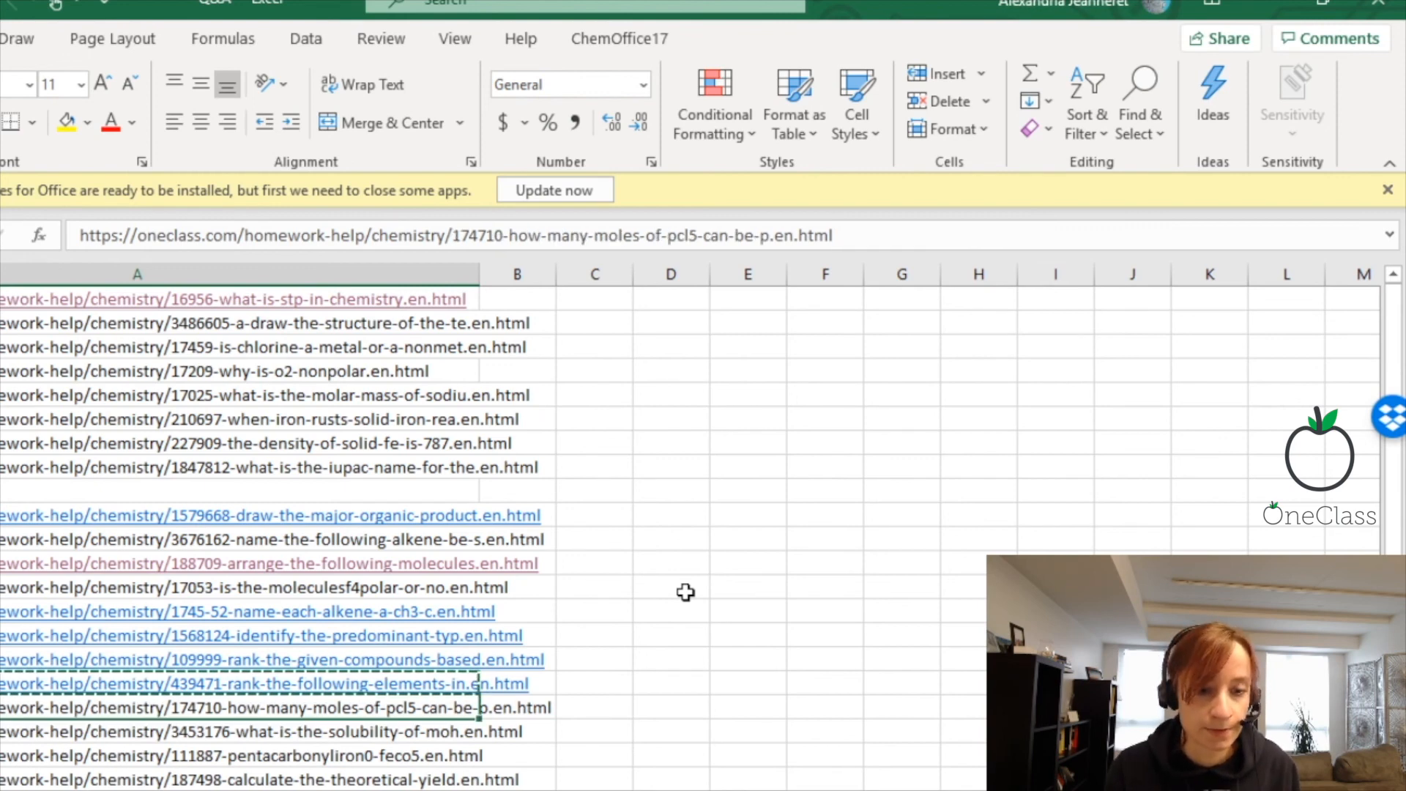